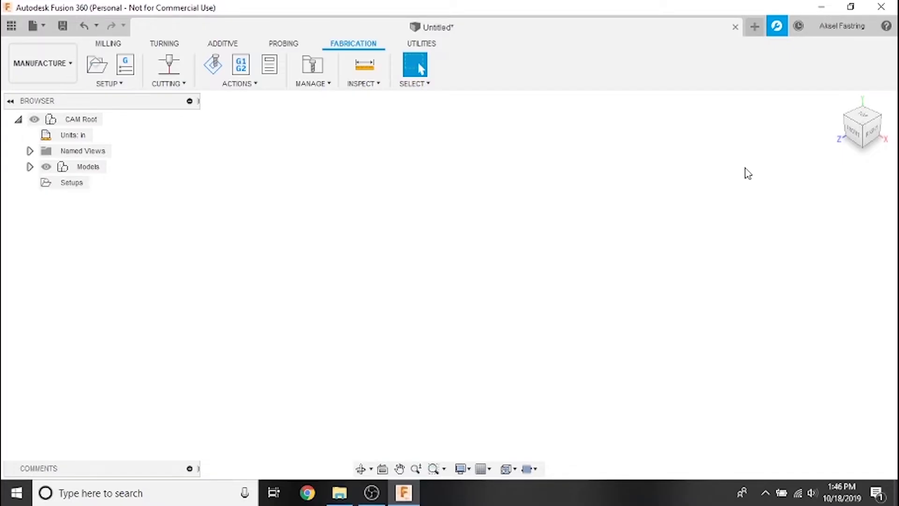
pyautogui.moveTo(745, 172)
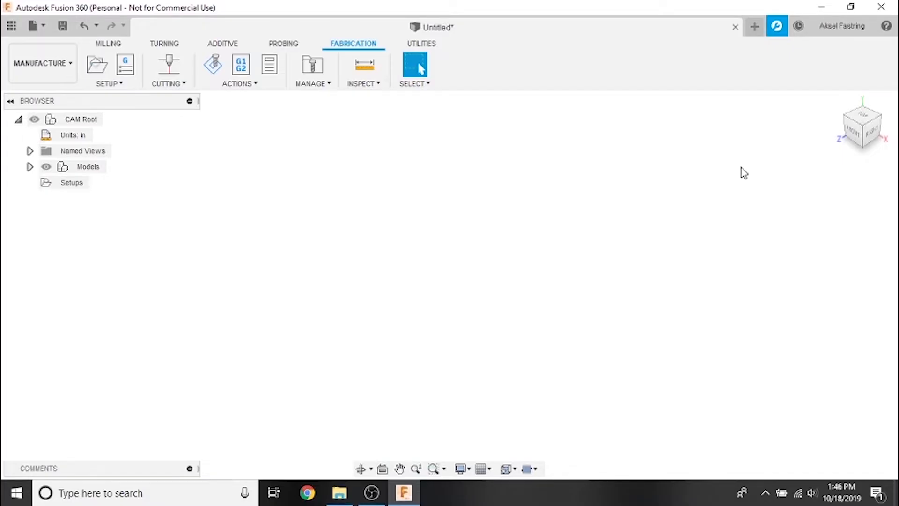
pyautogui.moveTo(43, 63)
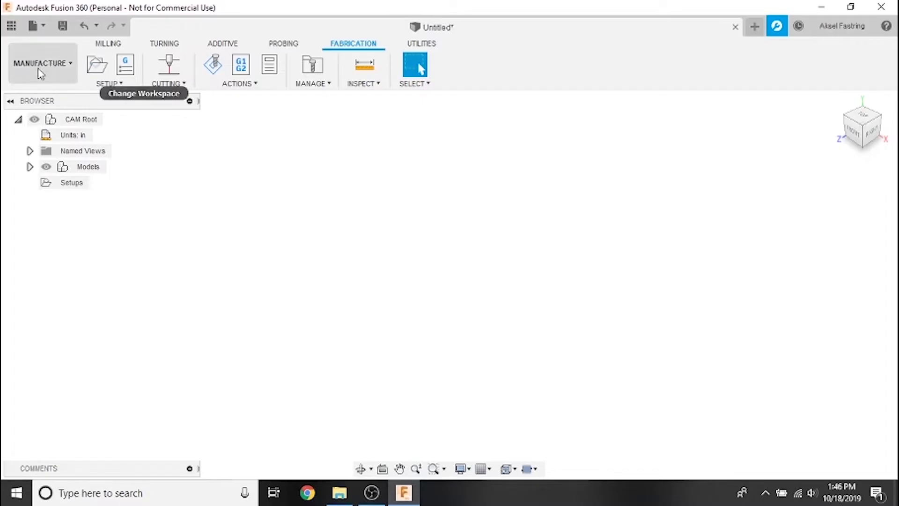
pyautogui.moveTo(354, 46)
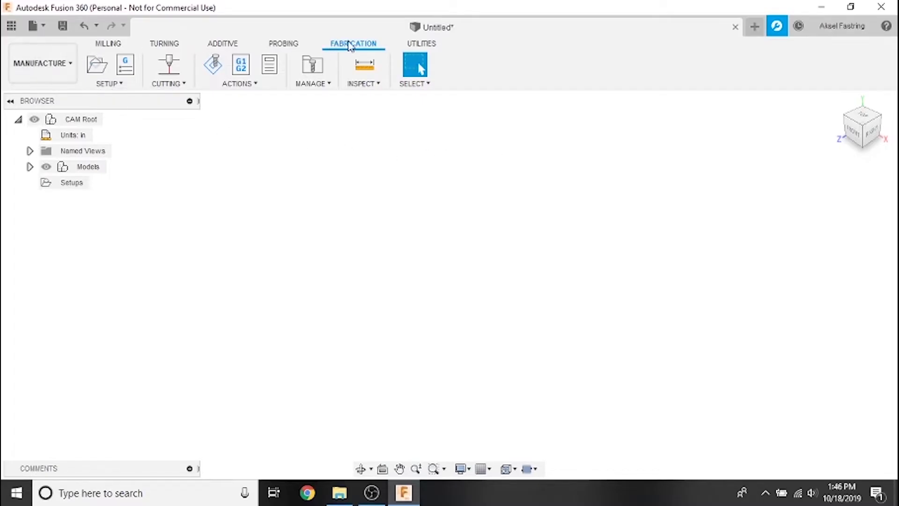
pyautogui.moveTo(381, 54)
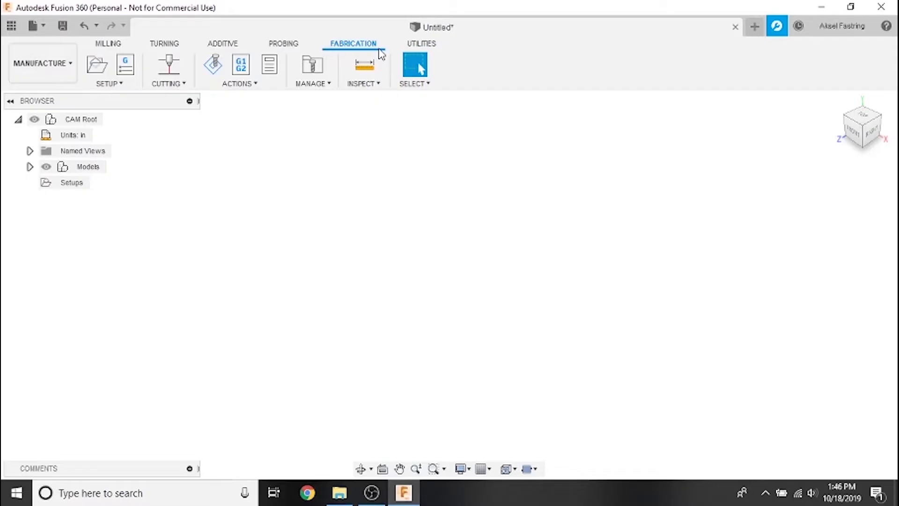
pyautogui.moveTo(311, 65)
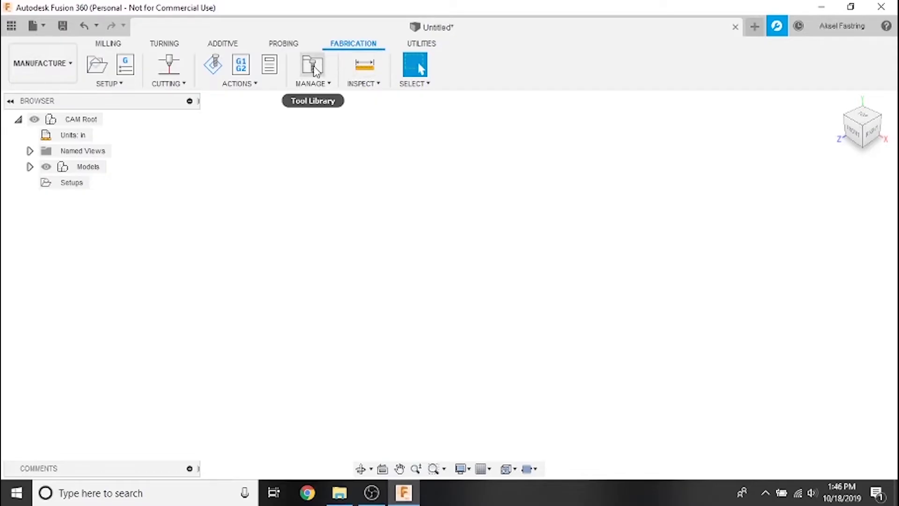
# - Show the CAM management options from the Manage menu on the Fabrication tab
pyautogui.click(313, 73)
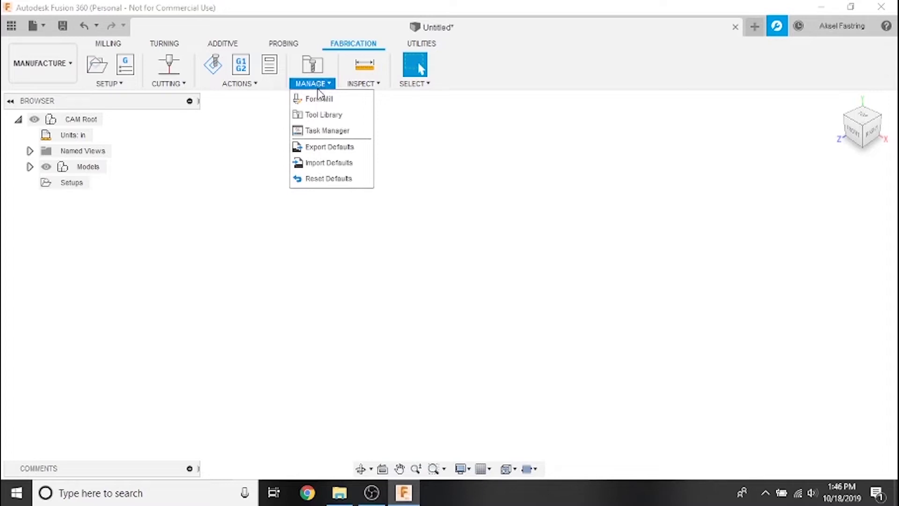
# - Bring up the CAM Tool Library with the Local > Library entry selected and enabled
pyautogui.click(323, 115)
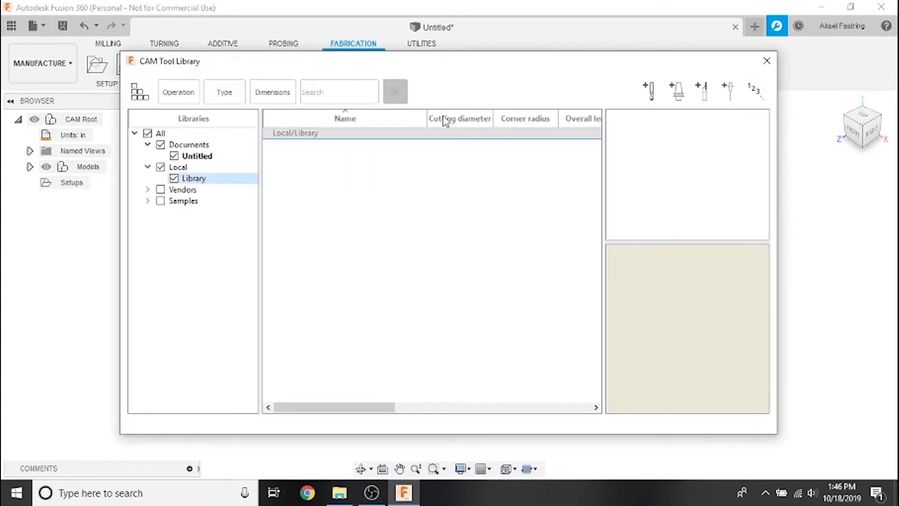
pyautogui.click(160, 166)
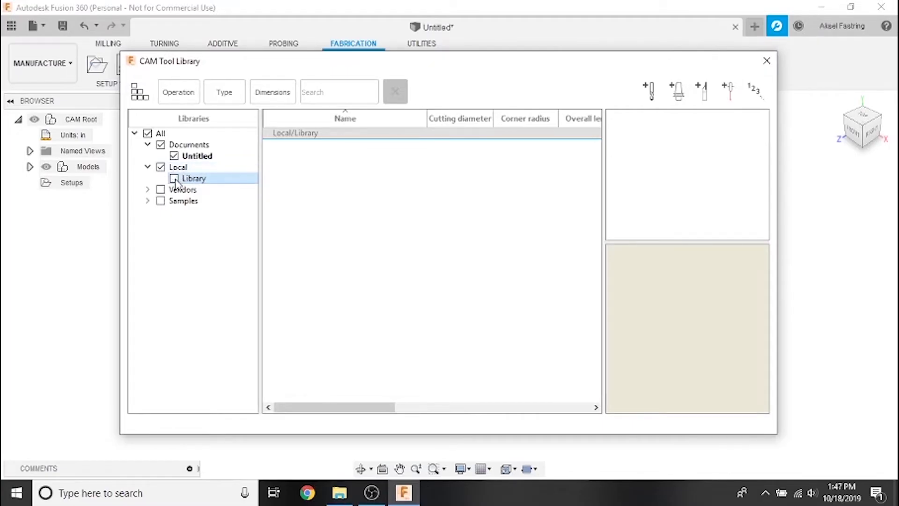
pyautogui.click(174, 178)
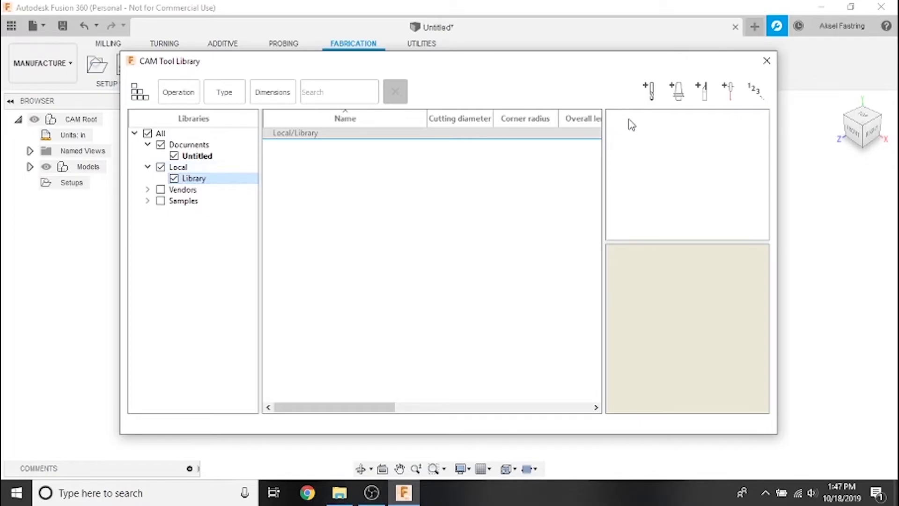
pyautogui.moveTo(729, 92)
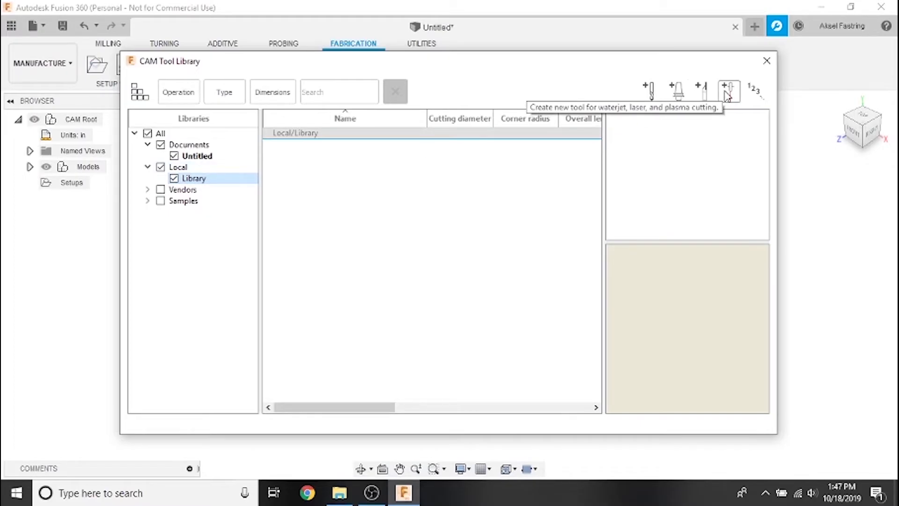
pyautogui.moveTo(206, 193)
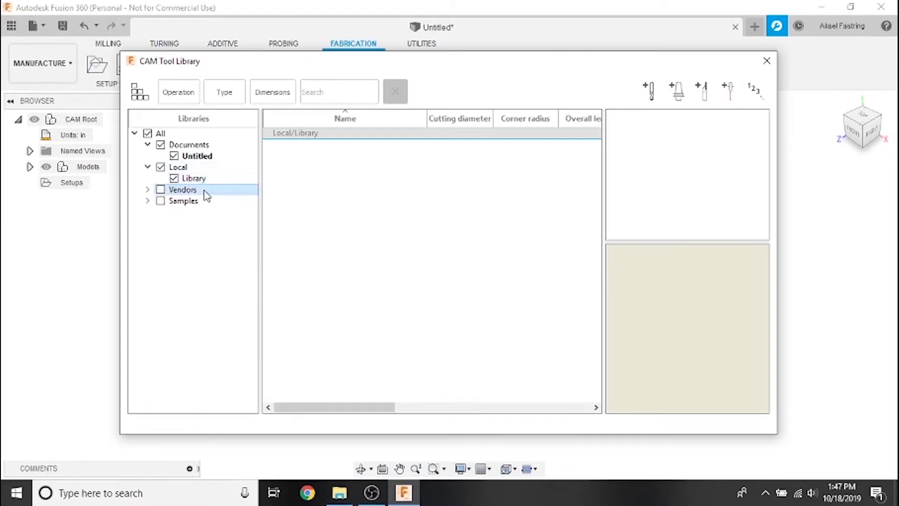
pyautogui.moveTo(728, 91)
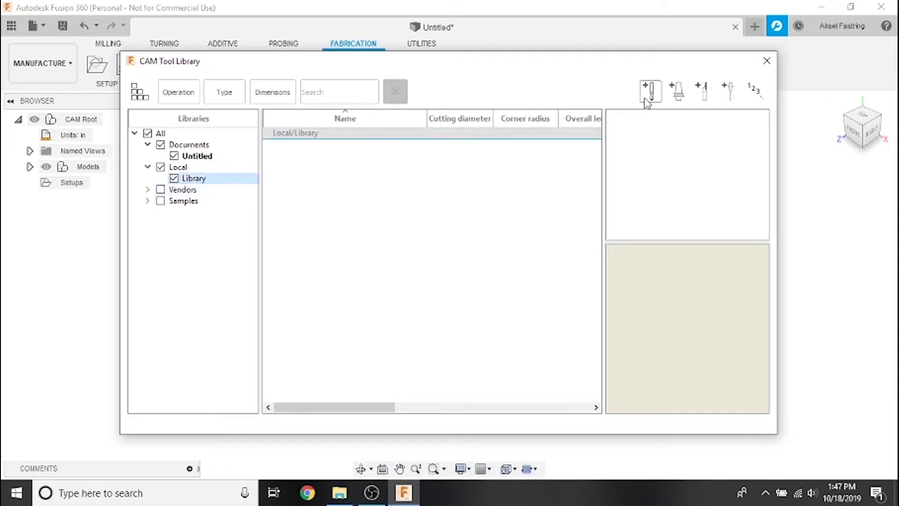
pyautogui.moveTo(704, 92)
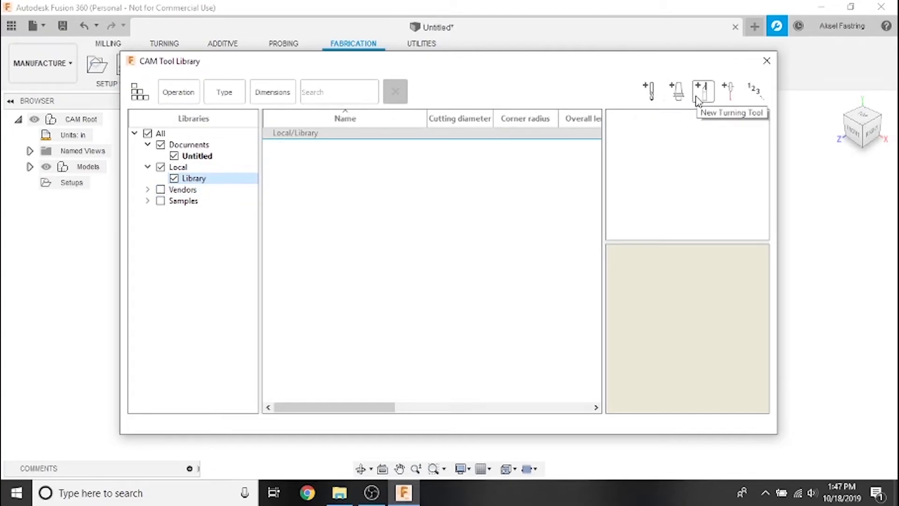
pyautogui.moveTo(728, 92)
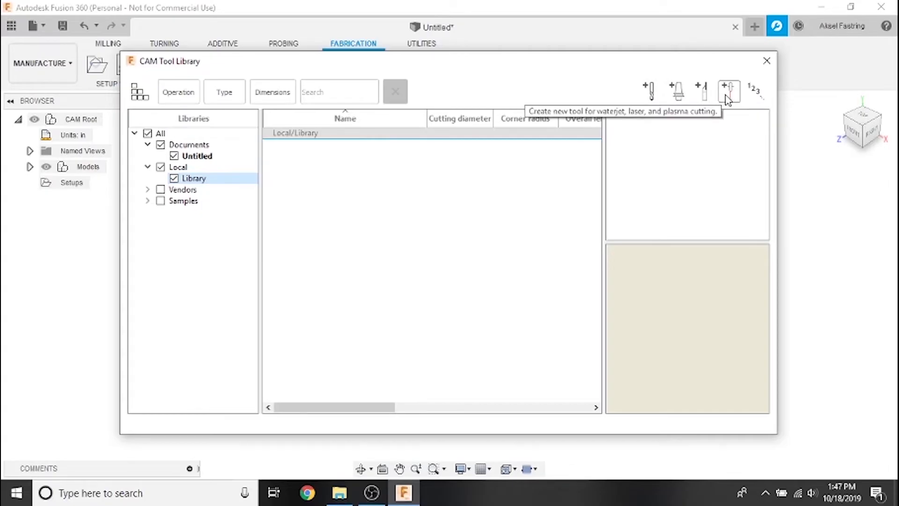
# - Start a new waterjet/laser/plasma tool described as 'Razorcut 45A' from vendor 'Razorweld'
pyautogui.click(729, 91)
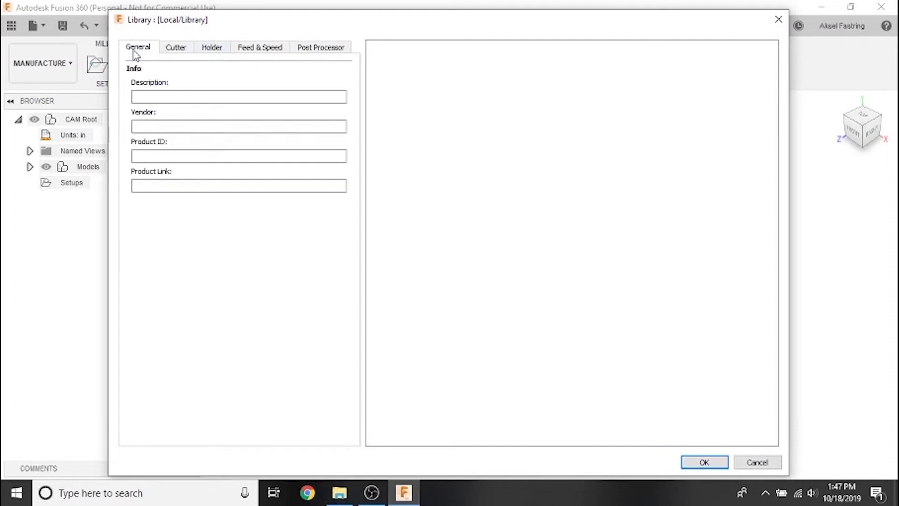
pyautogui.click(237, 97)
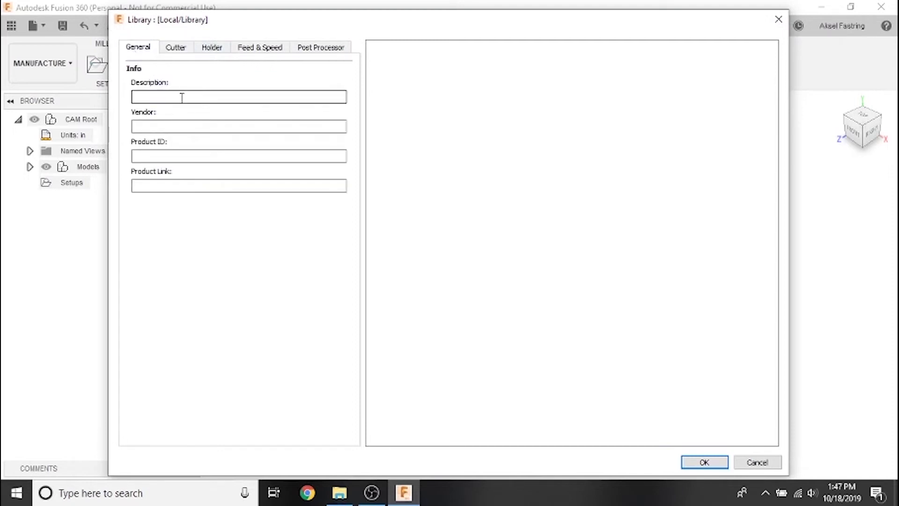
pyautogui.write('Razorcut 45A')
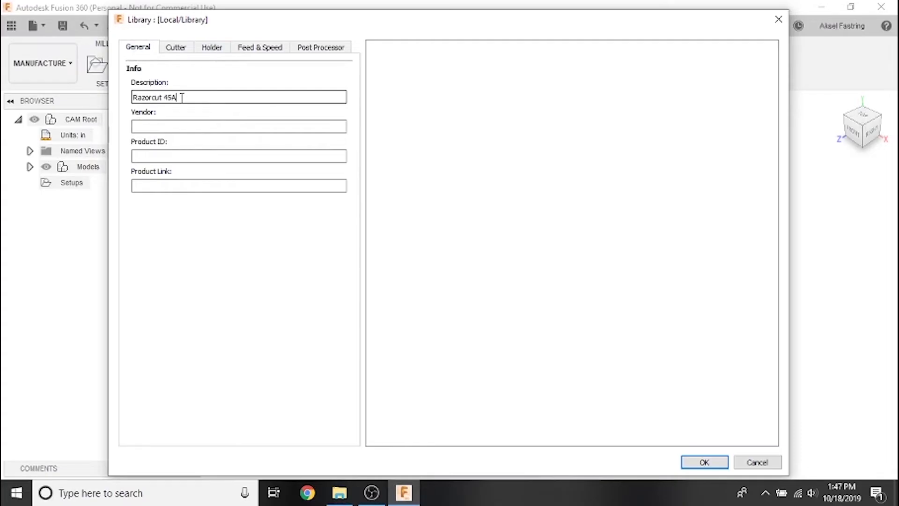
pyautogui.write('Razorweld')
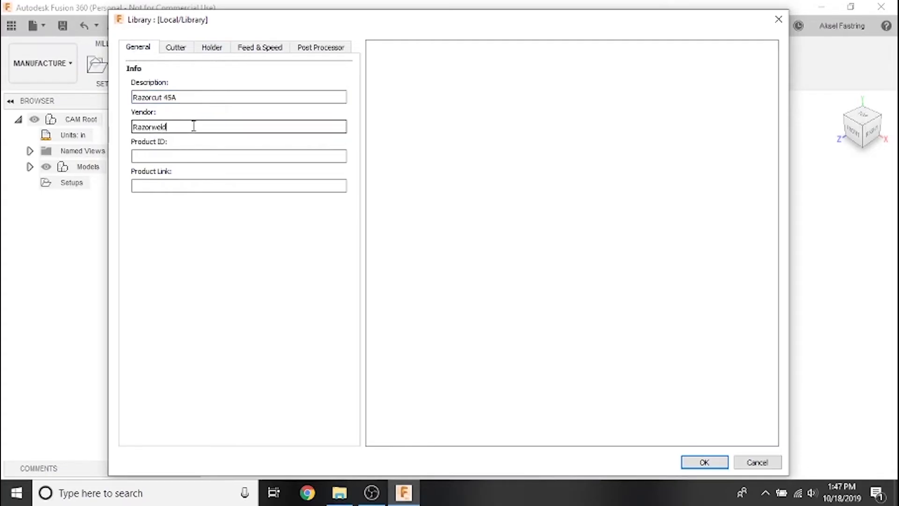
pyautogui.moveTo(175, 47)
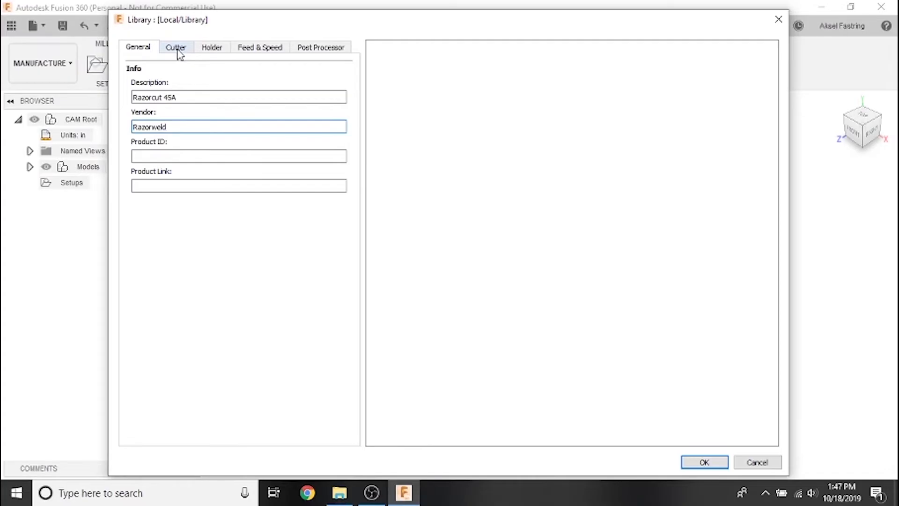
# - Set the cutter type to Plasma cutter with a .055 kerf width
pyautogui.click(176, 47)
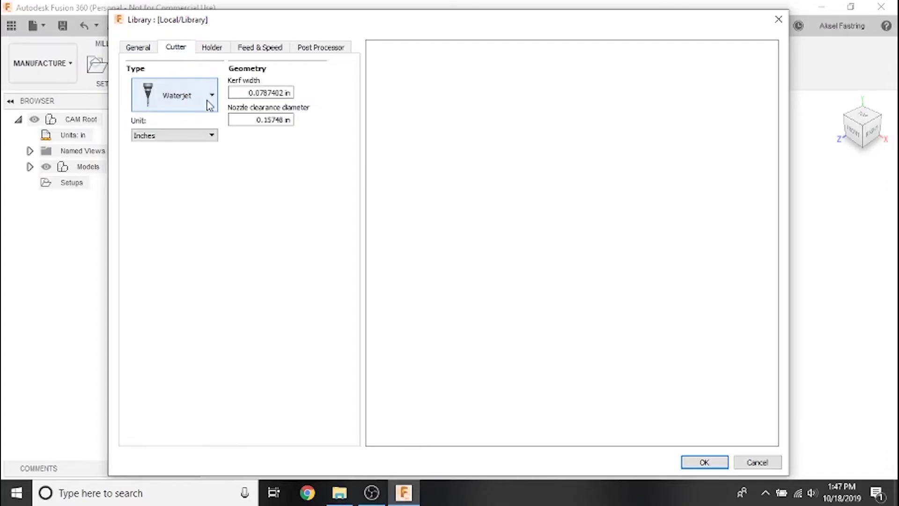
pyautogui.click(211, 94)
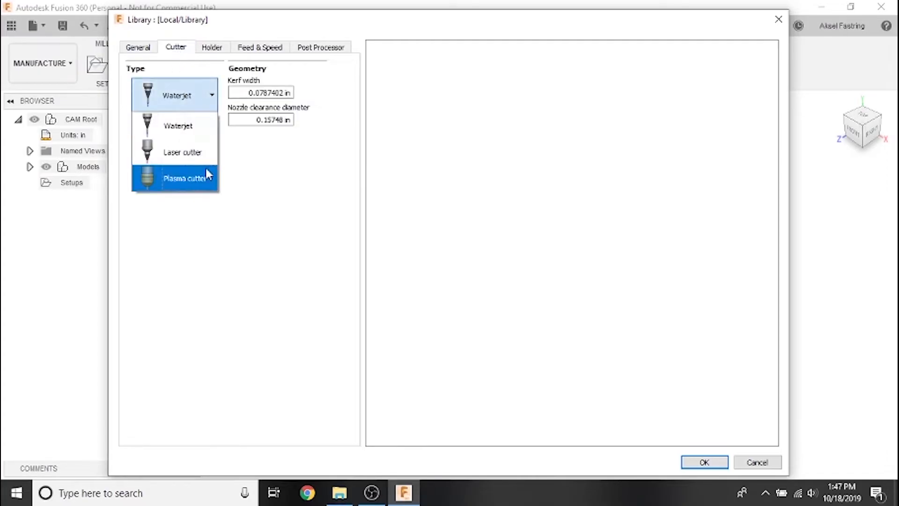
pyautogui.click(187, 178)
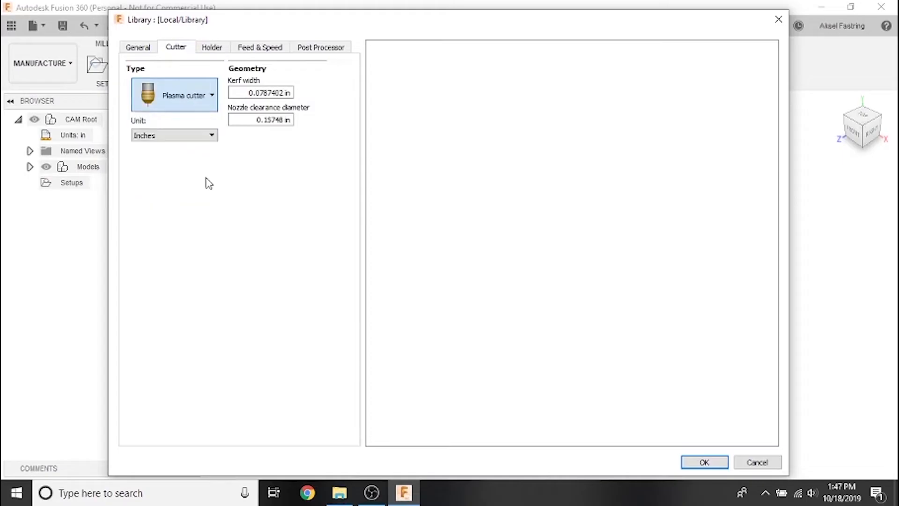
pyautogui.click(262, 93)
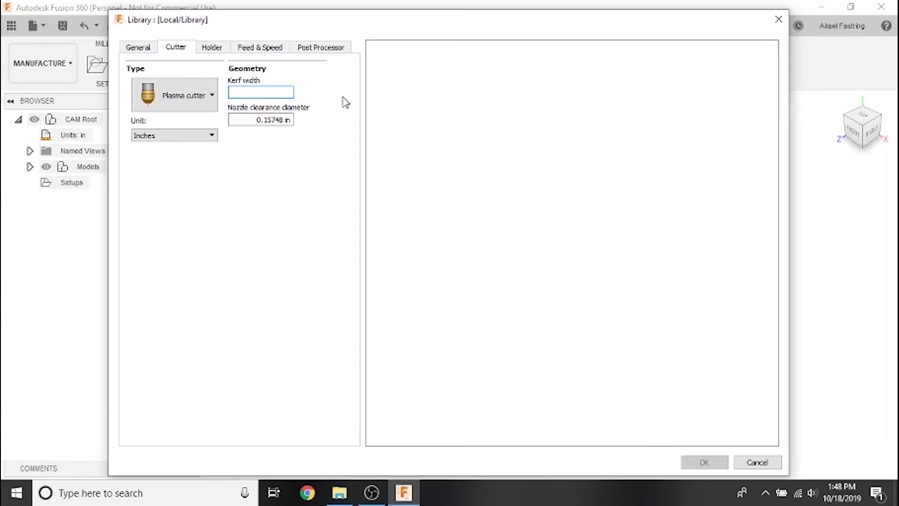
pyautogui.click(259, 91)
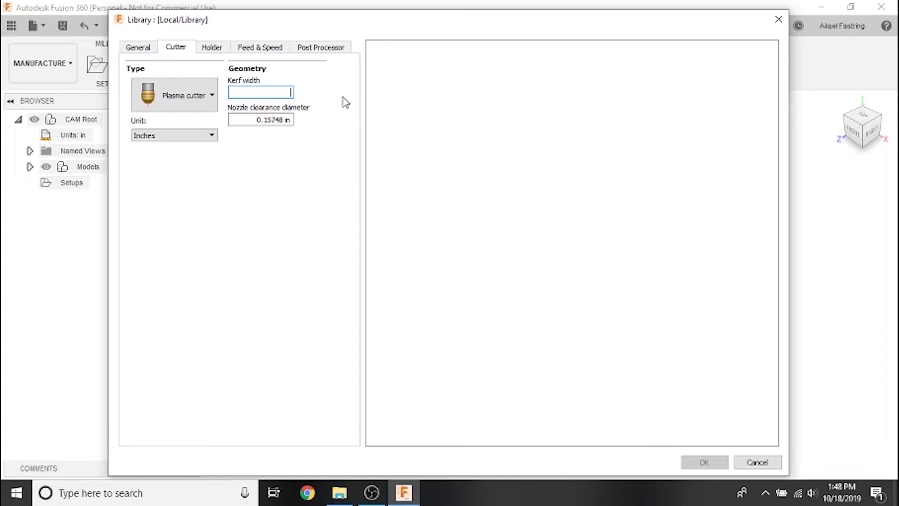
pyautogui.write('.')
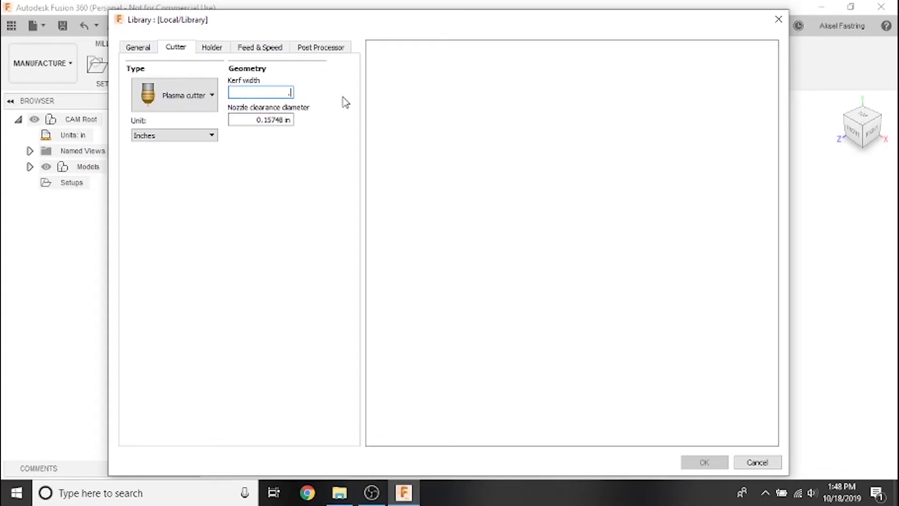
pyautogui.write('.055')
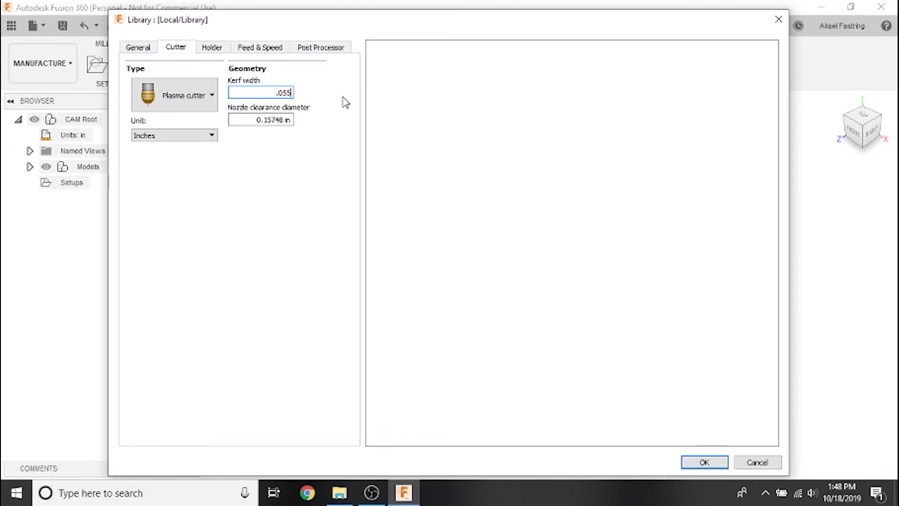
# - Set the nozzle clearance diameter to 1 and keep the units in inches
pyautogui.click(261, 119)
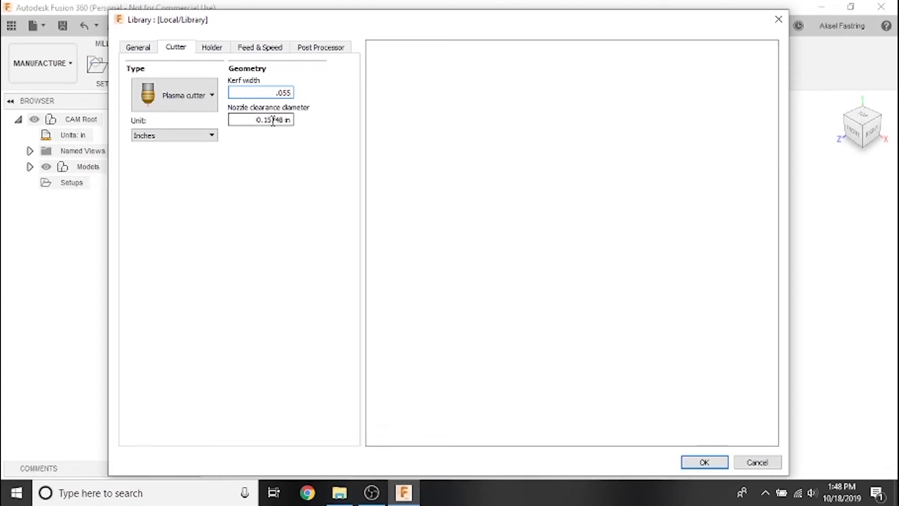
pyautogui.tripleClick(260, 119)
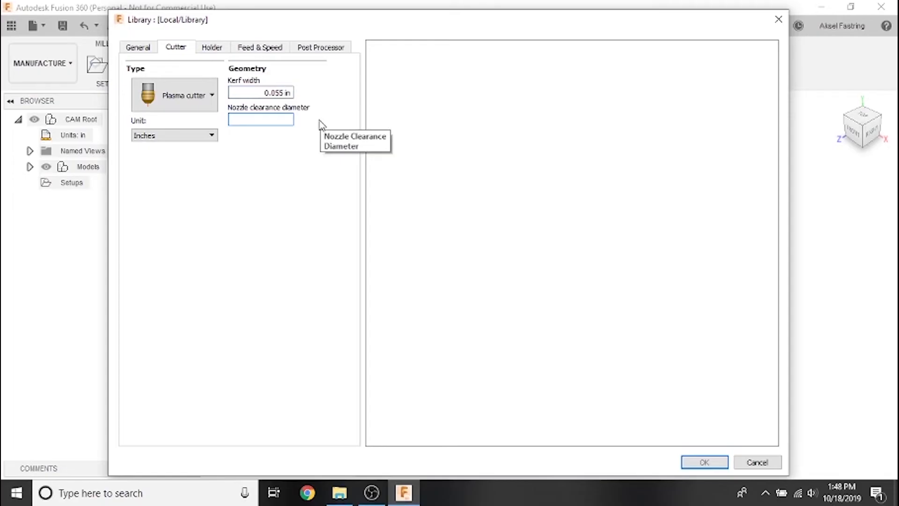
pyautogui.click(261, 119)
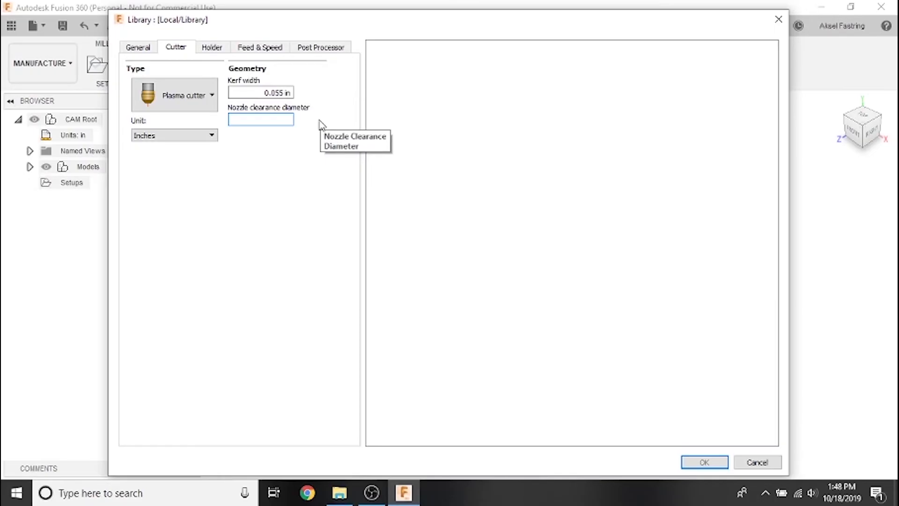
pyautogui.moveTo(322, 124)
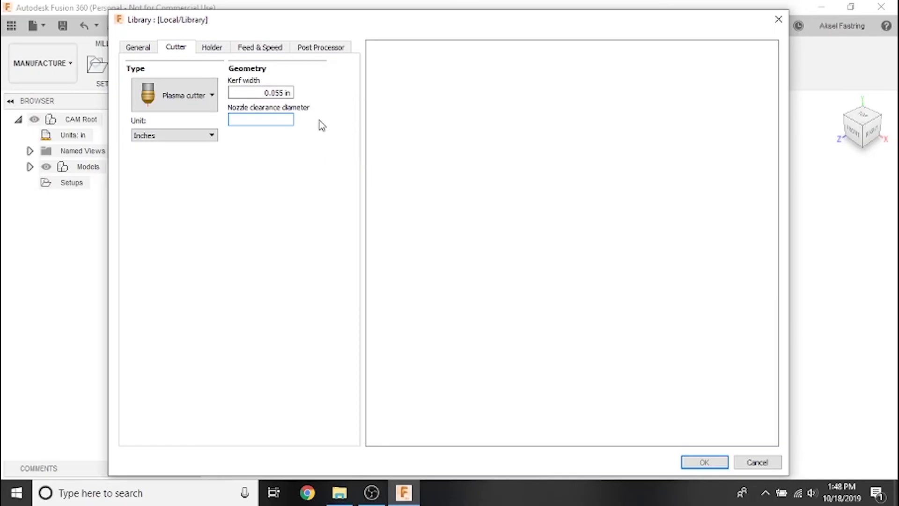
pyautogui.write('1')
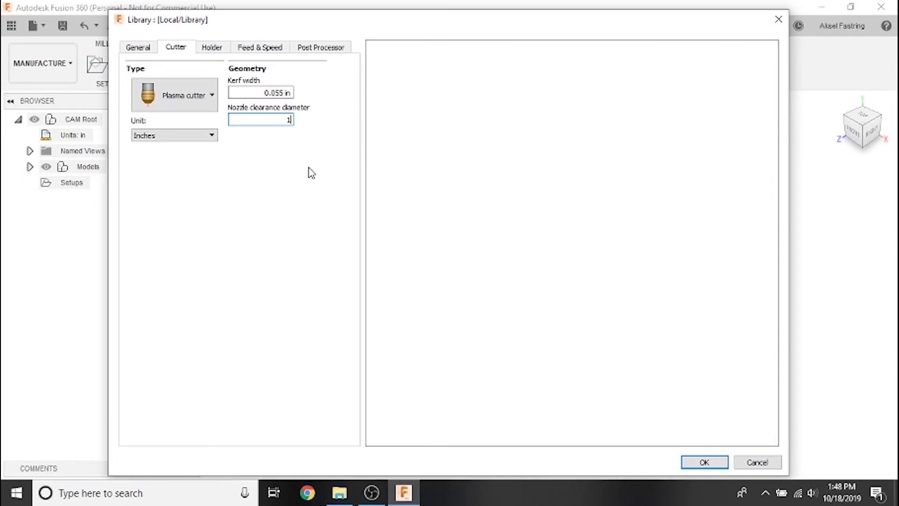
pyautogui.click(174, 135)
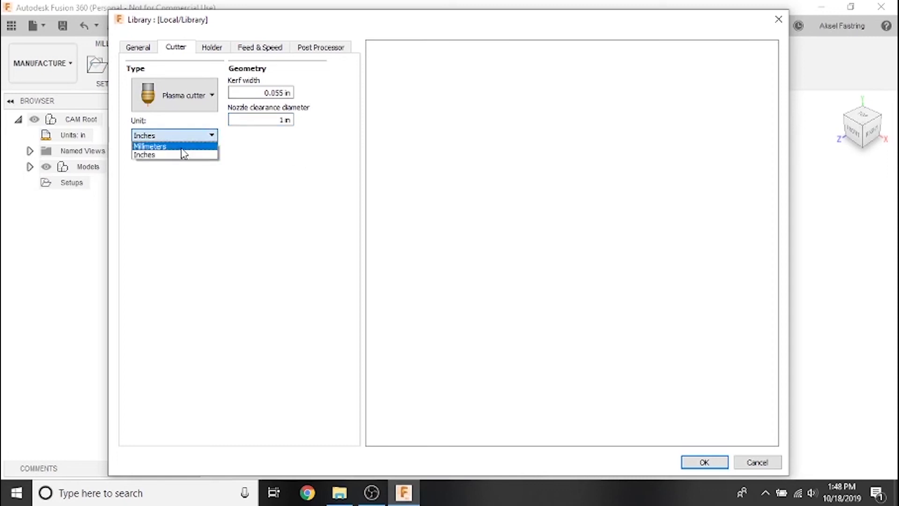
pyautogui.click(145, 154)
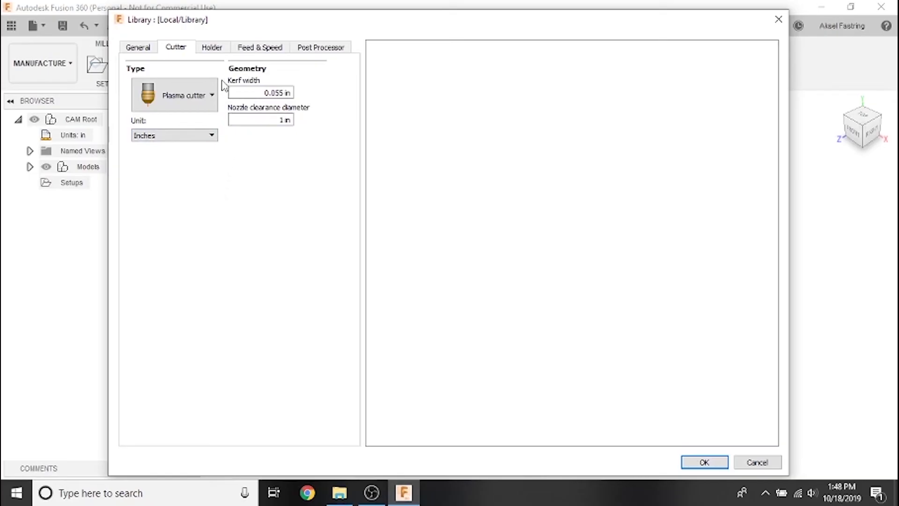
# - Review the Holder, Feed & Speed and Post Processor settings, then add the tool to Local/Library
pyautogui.click(211, 47)
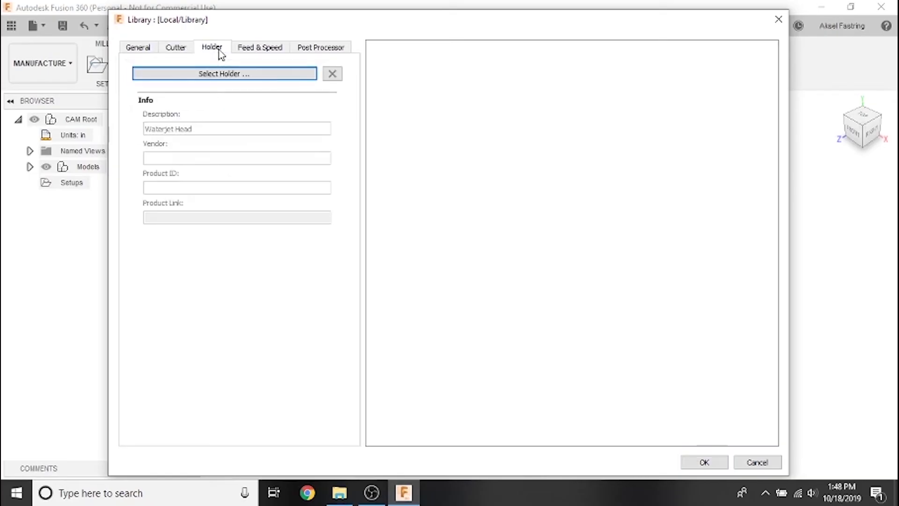
pyautogui.moveTo(259, 47)
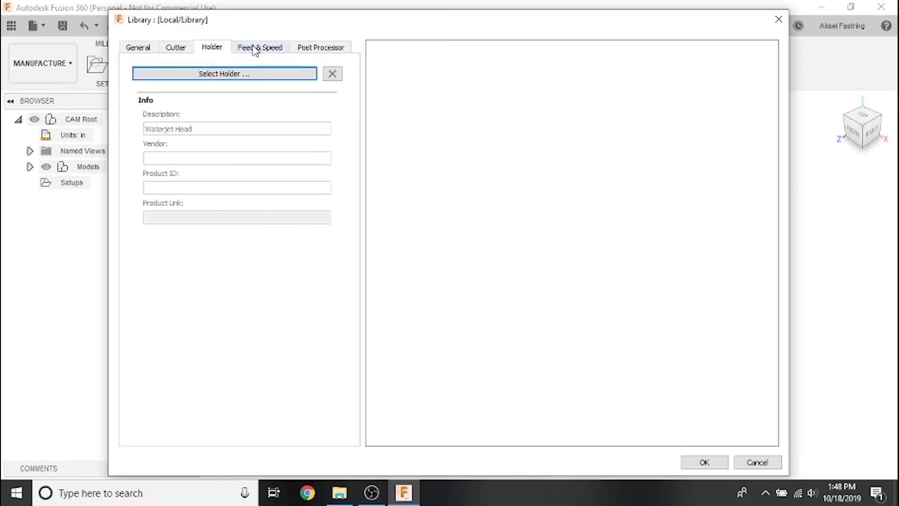
pyautogui.click(259, 47)
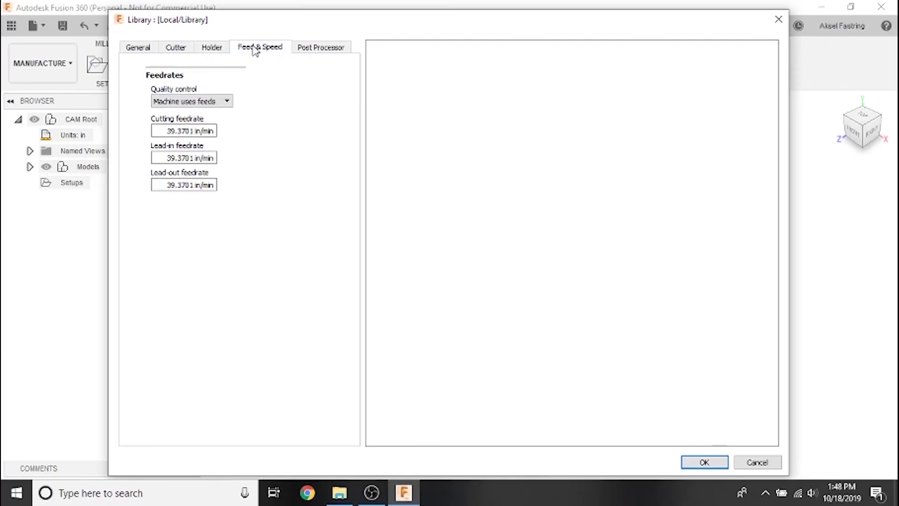
pyautogui.click(321, 47)
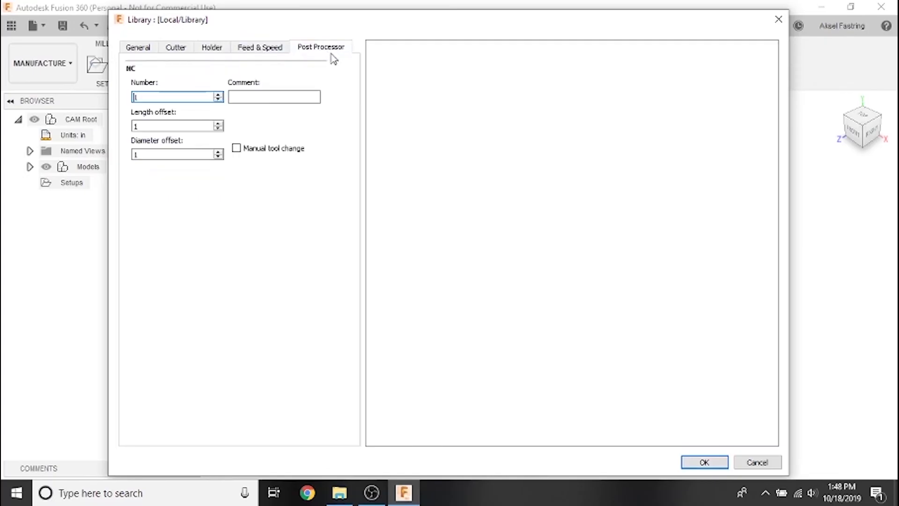
pyautogui.moveTo(626, 380)
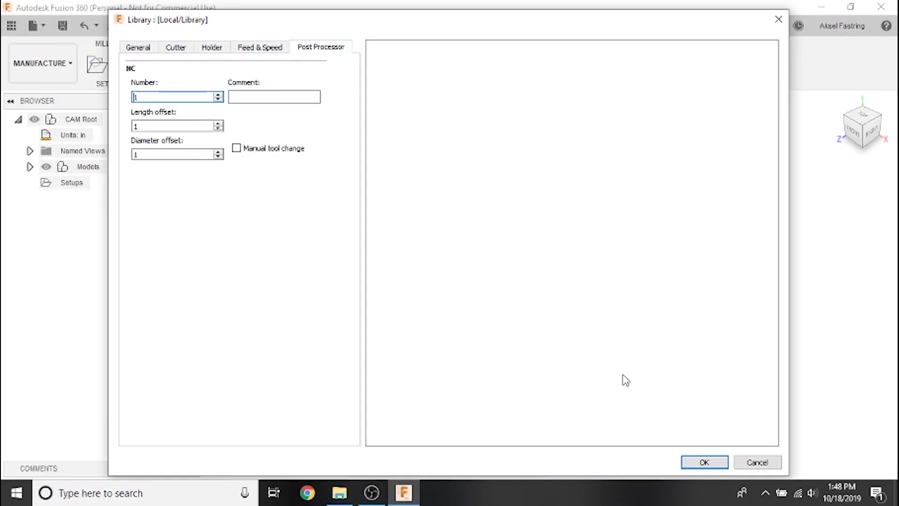
pyautogui.moveTo(705, 462)
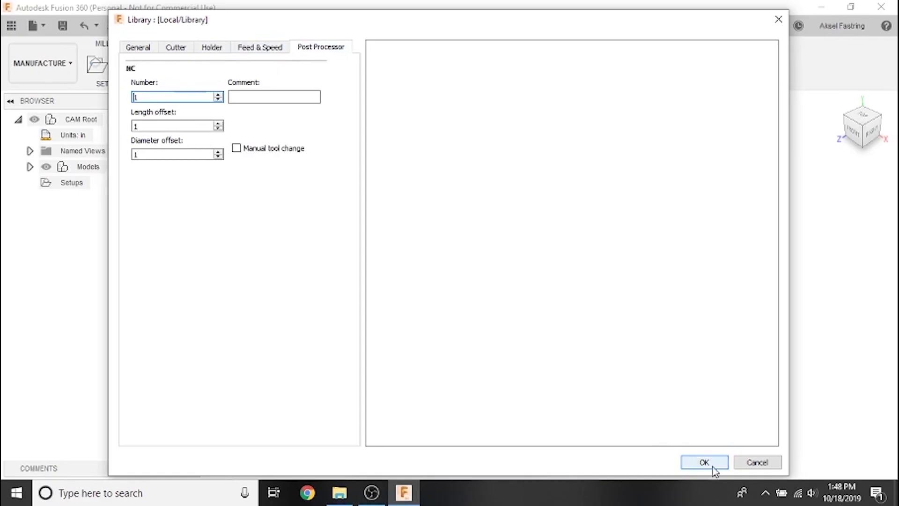
pyautogui.click(704, 462)
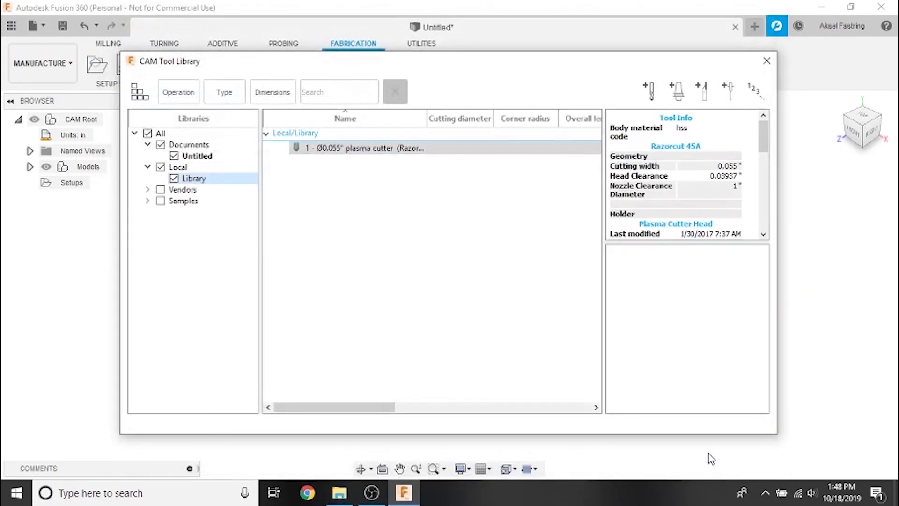